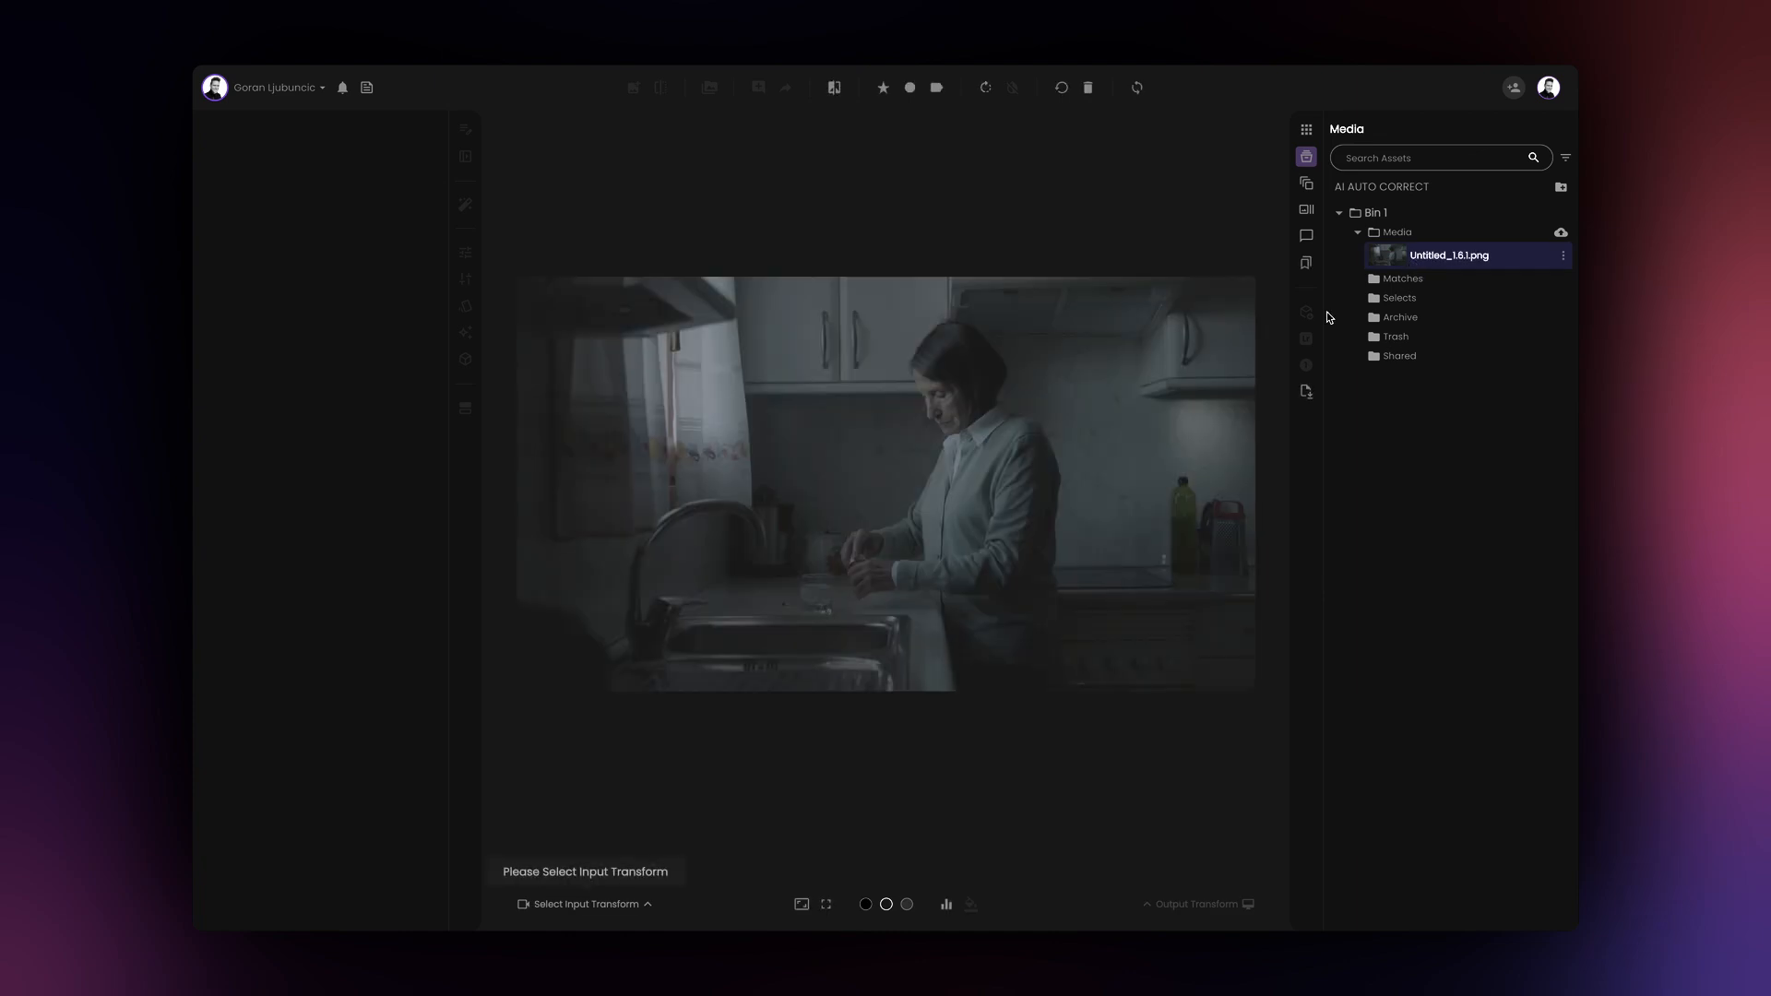
Step: Set the input transform to Arri Alexa - LogC3 so the still is read as log footage
{"action": "left_click", "coordinate": [586, 904]}
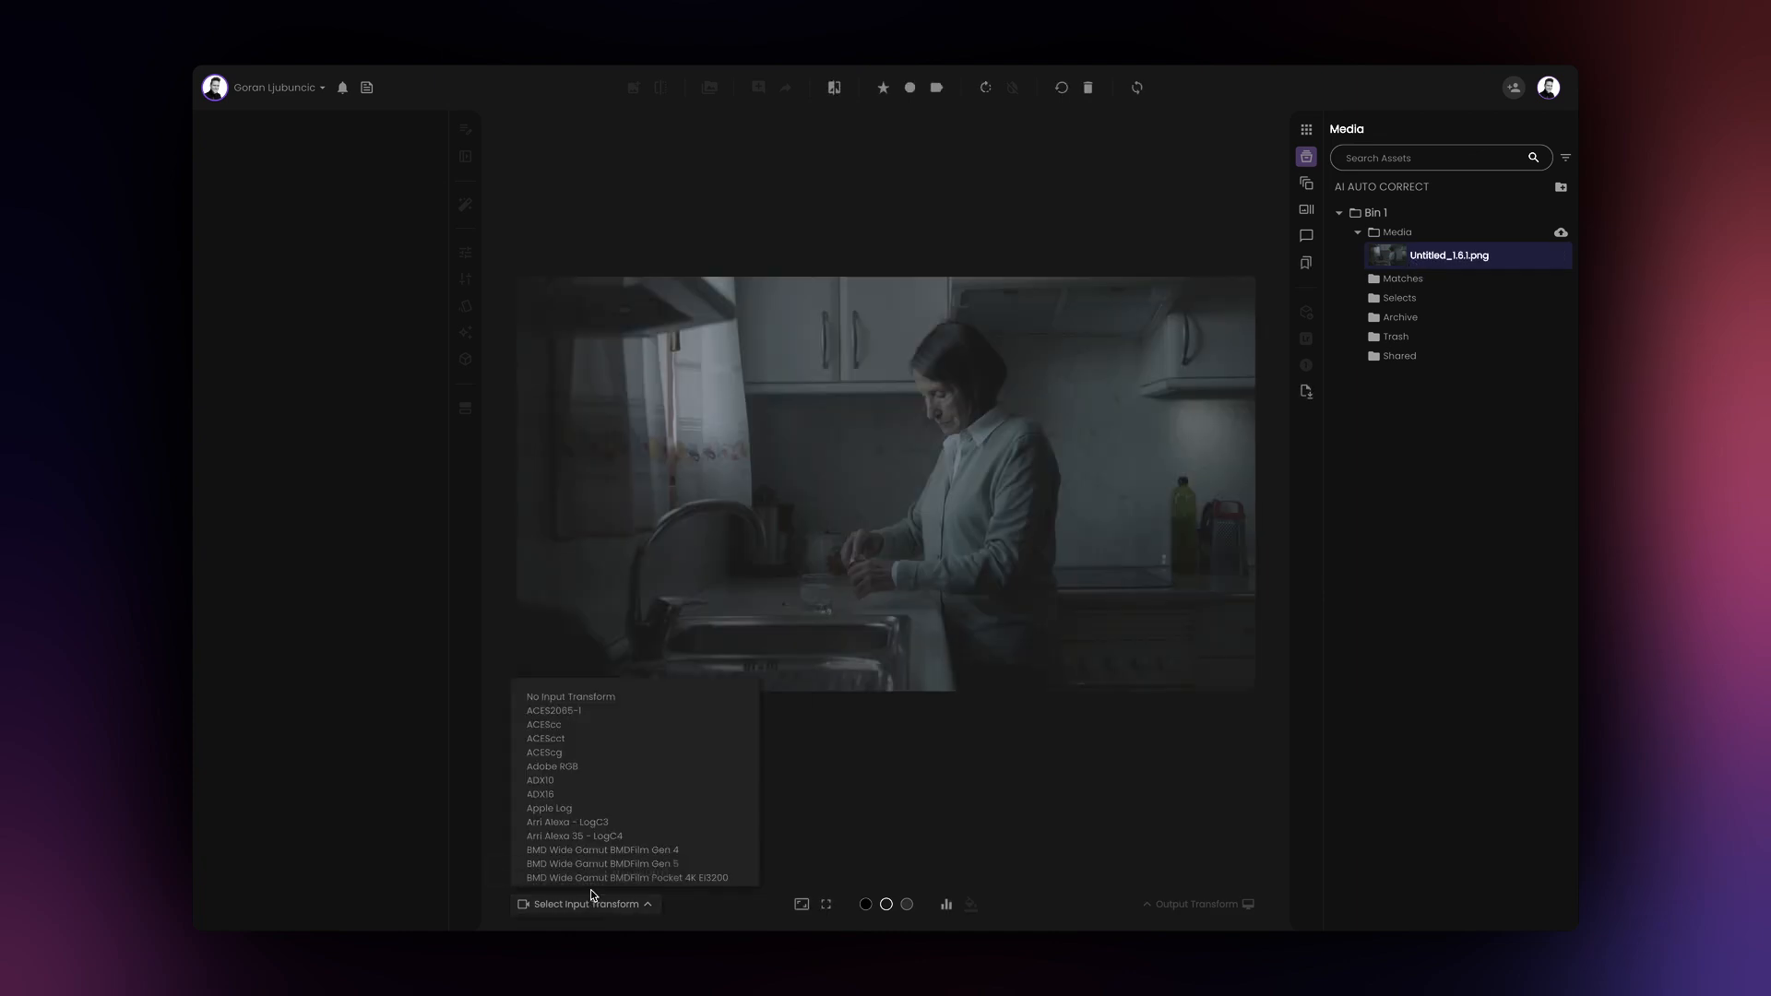
{"action": "left_click", "coordinate": [569, 823]}
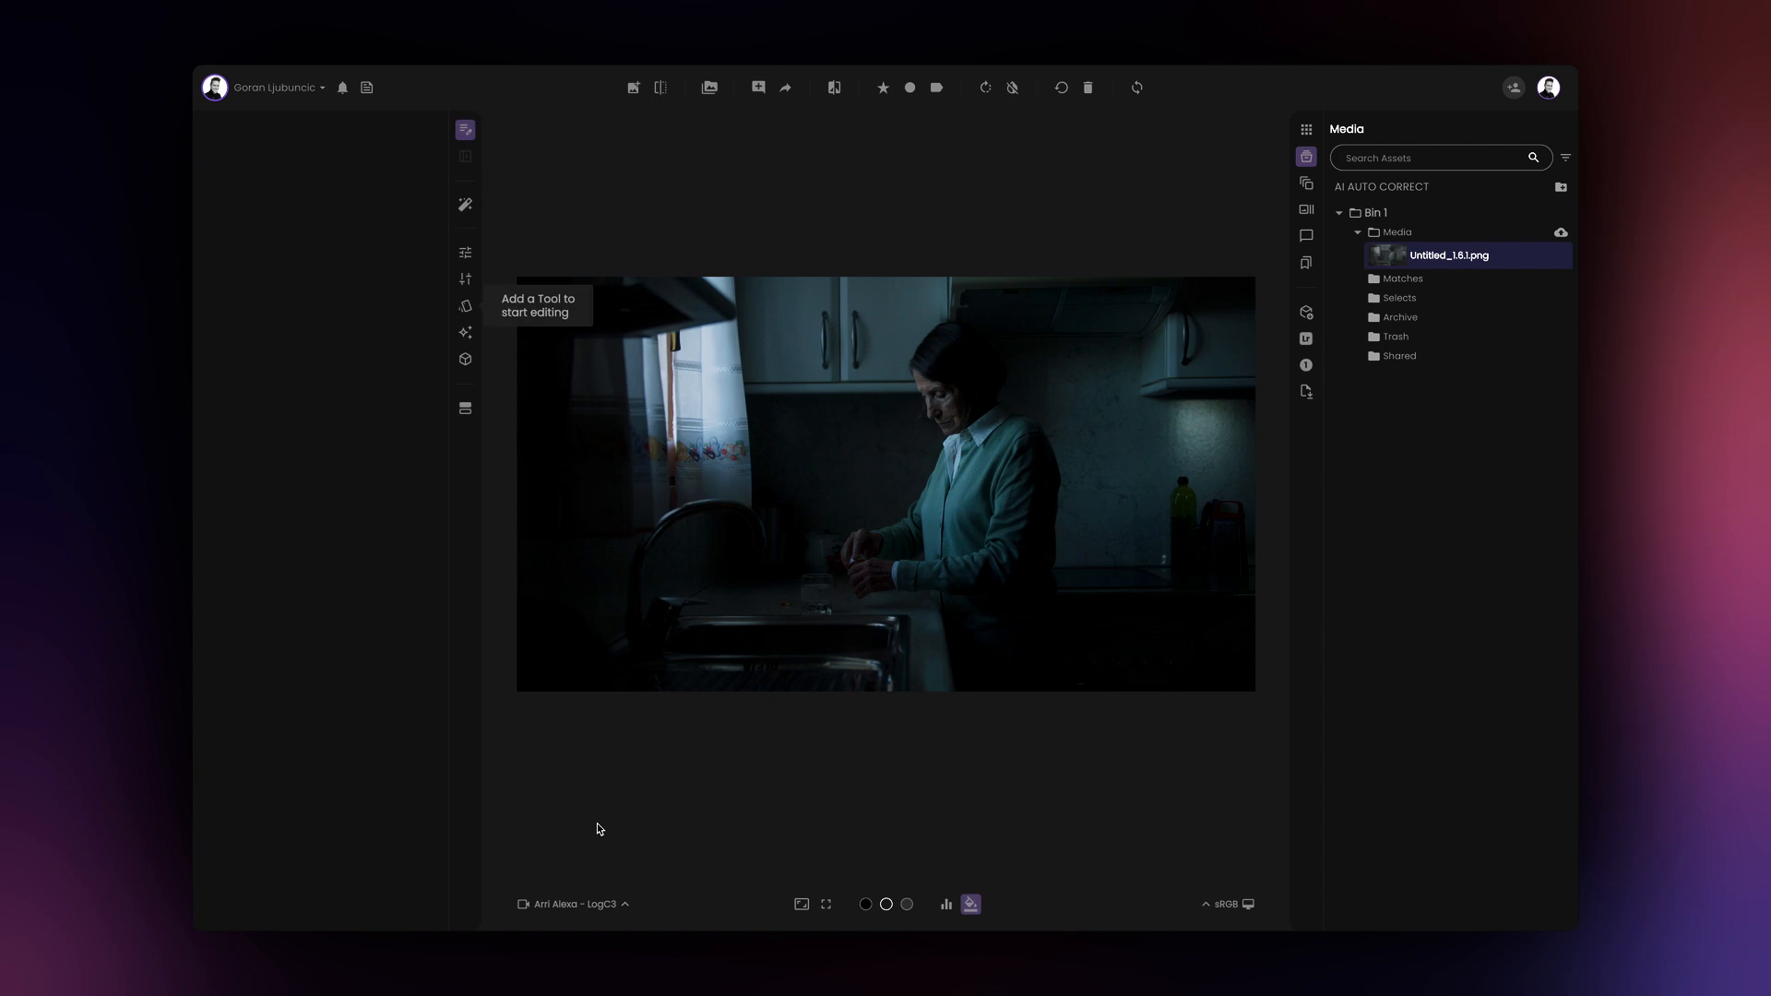
{"action": "left_click", "coordinate": [572, 903]}
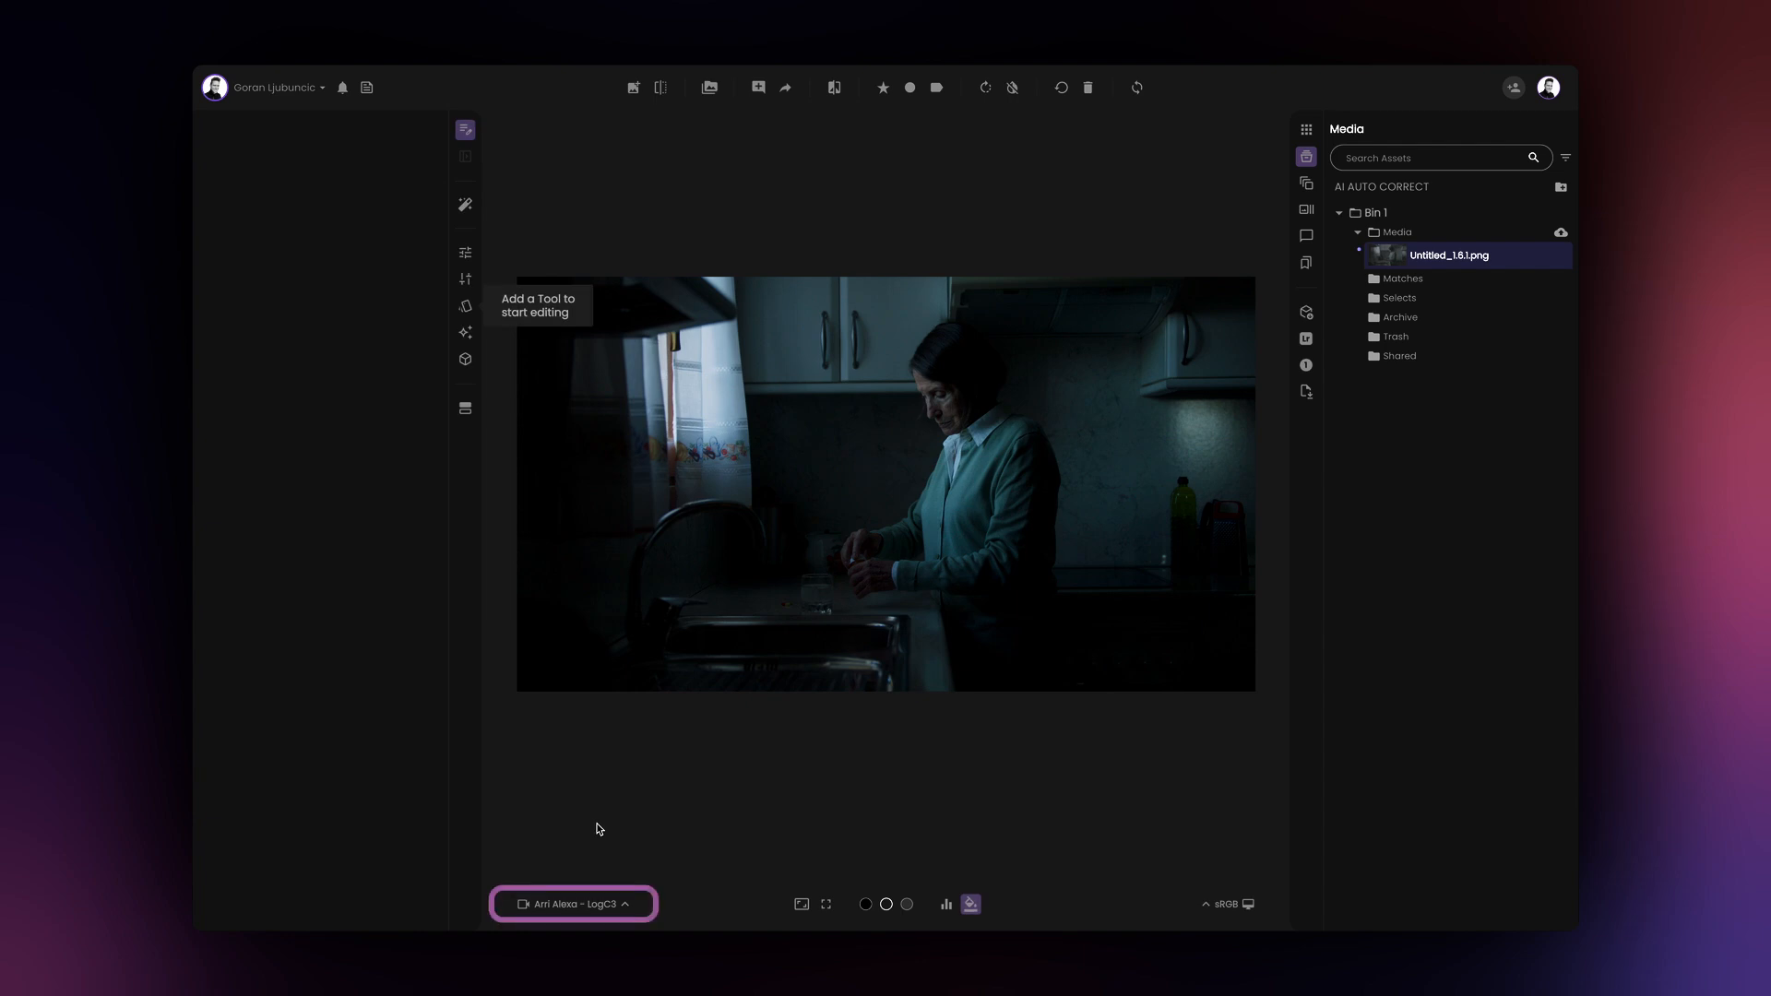
{"action": "left_click", "coordinate": [1227, 904]}
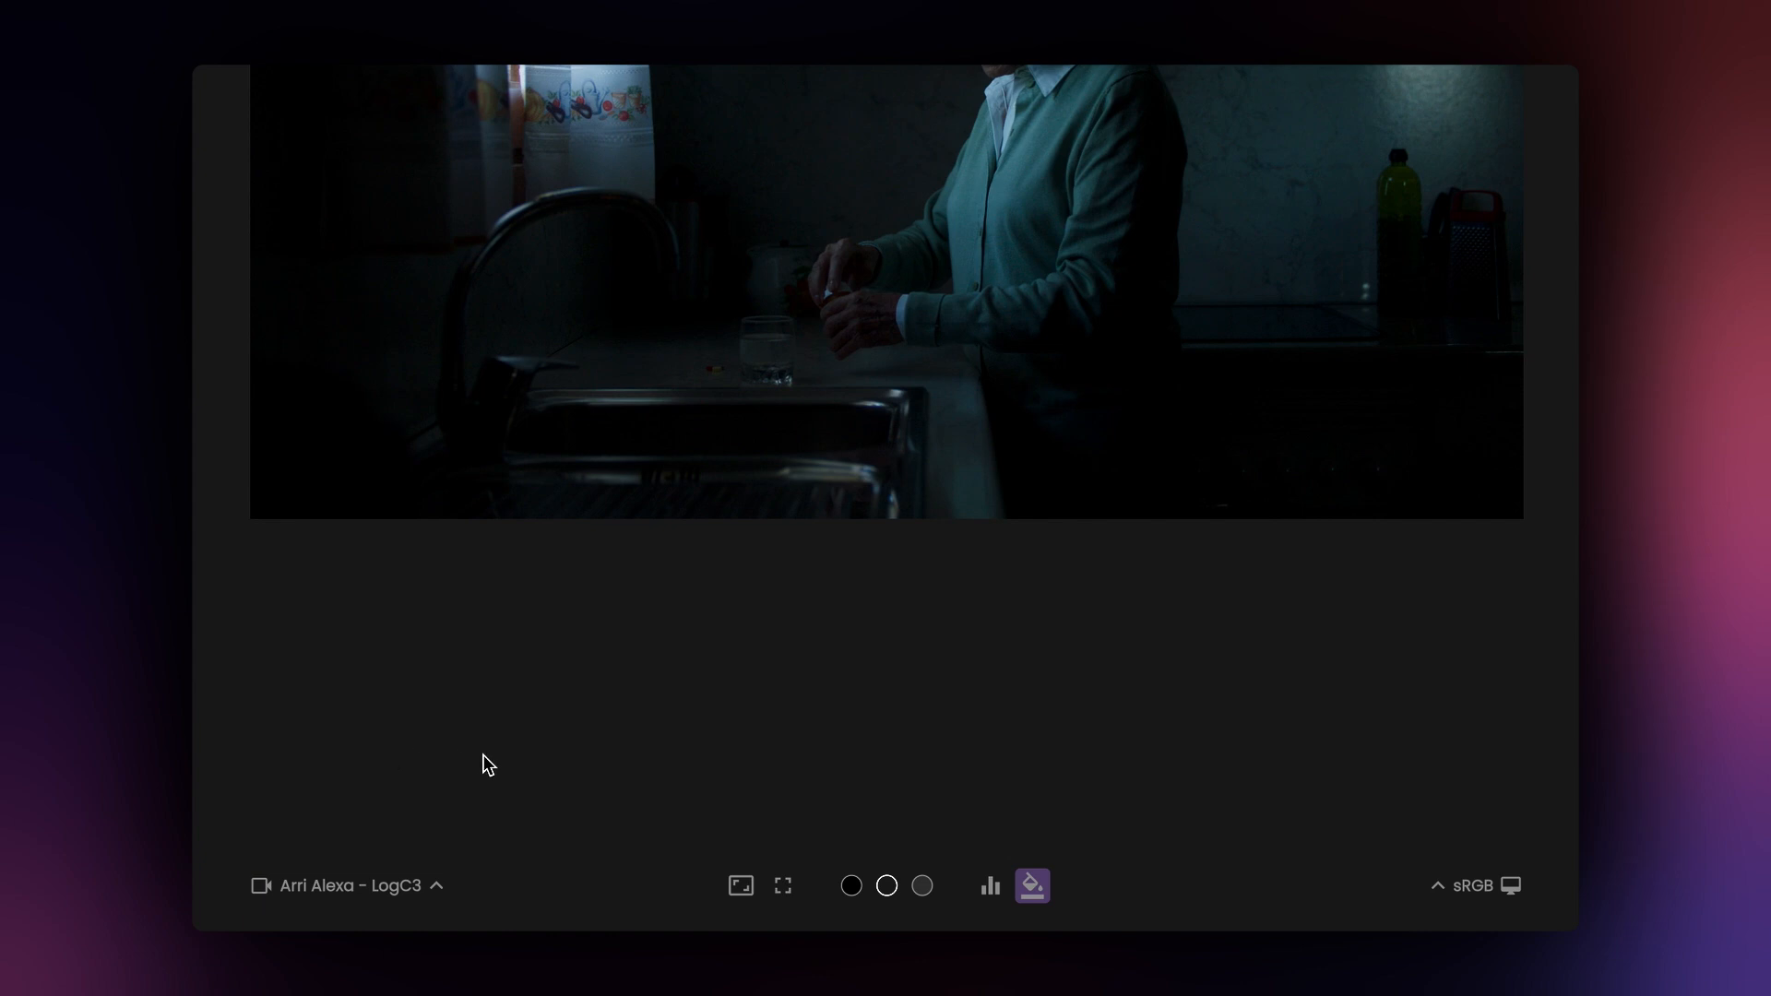
{"action": "left_click", "coordinate": [1474, 885]}
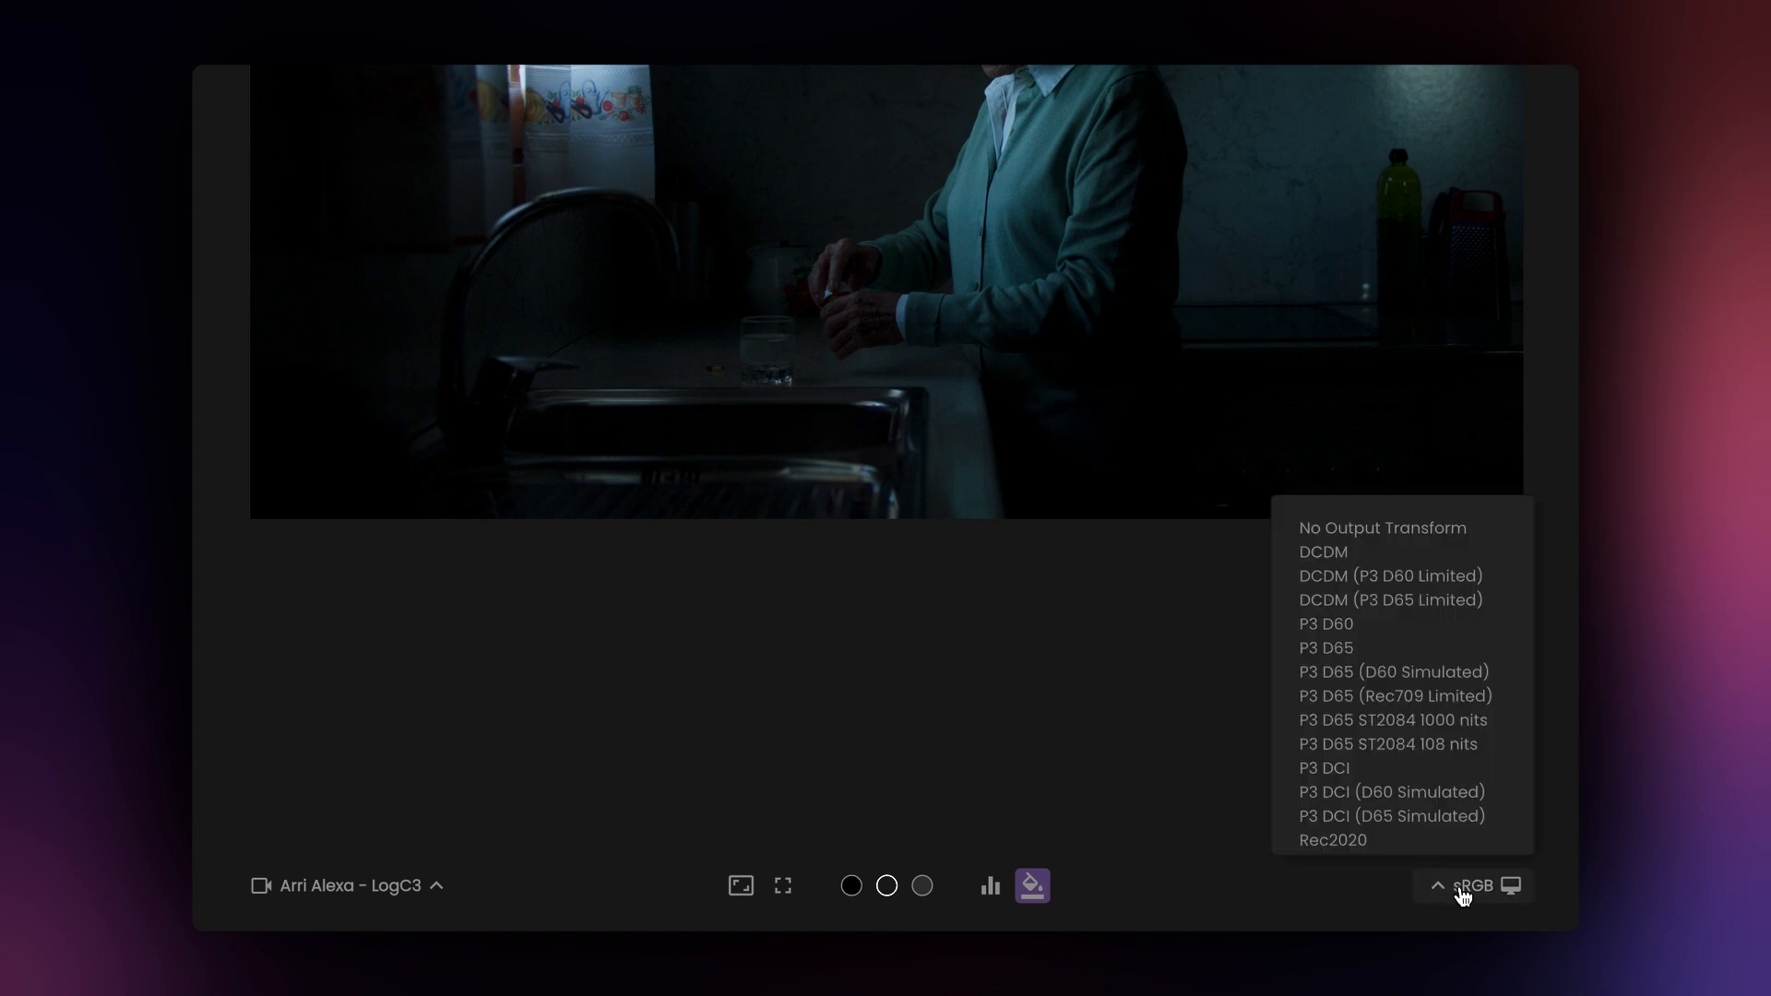
{"action": "scroll", "scroll_direction": "down", "scroll_amount": 3}
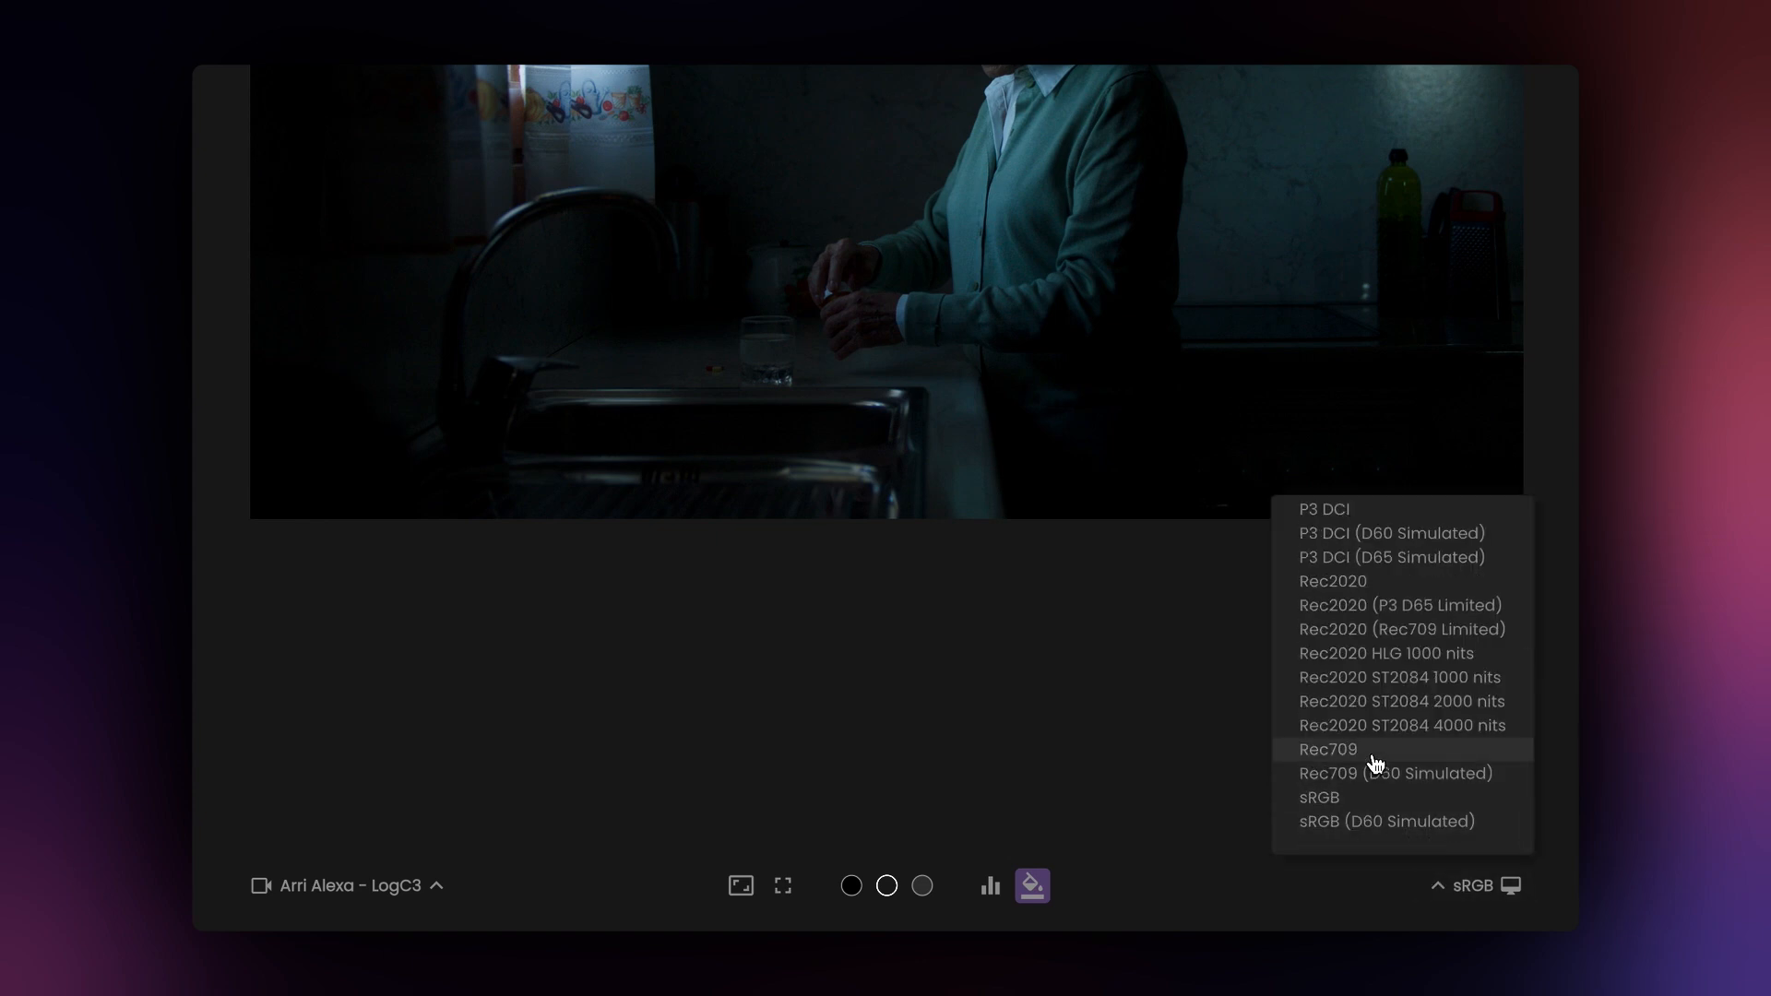
{"action": "left_click", "coordinate": [1328, 749]}
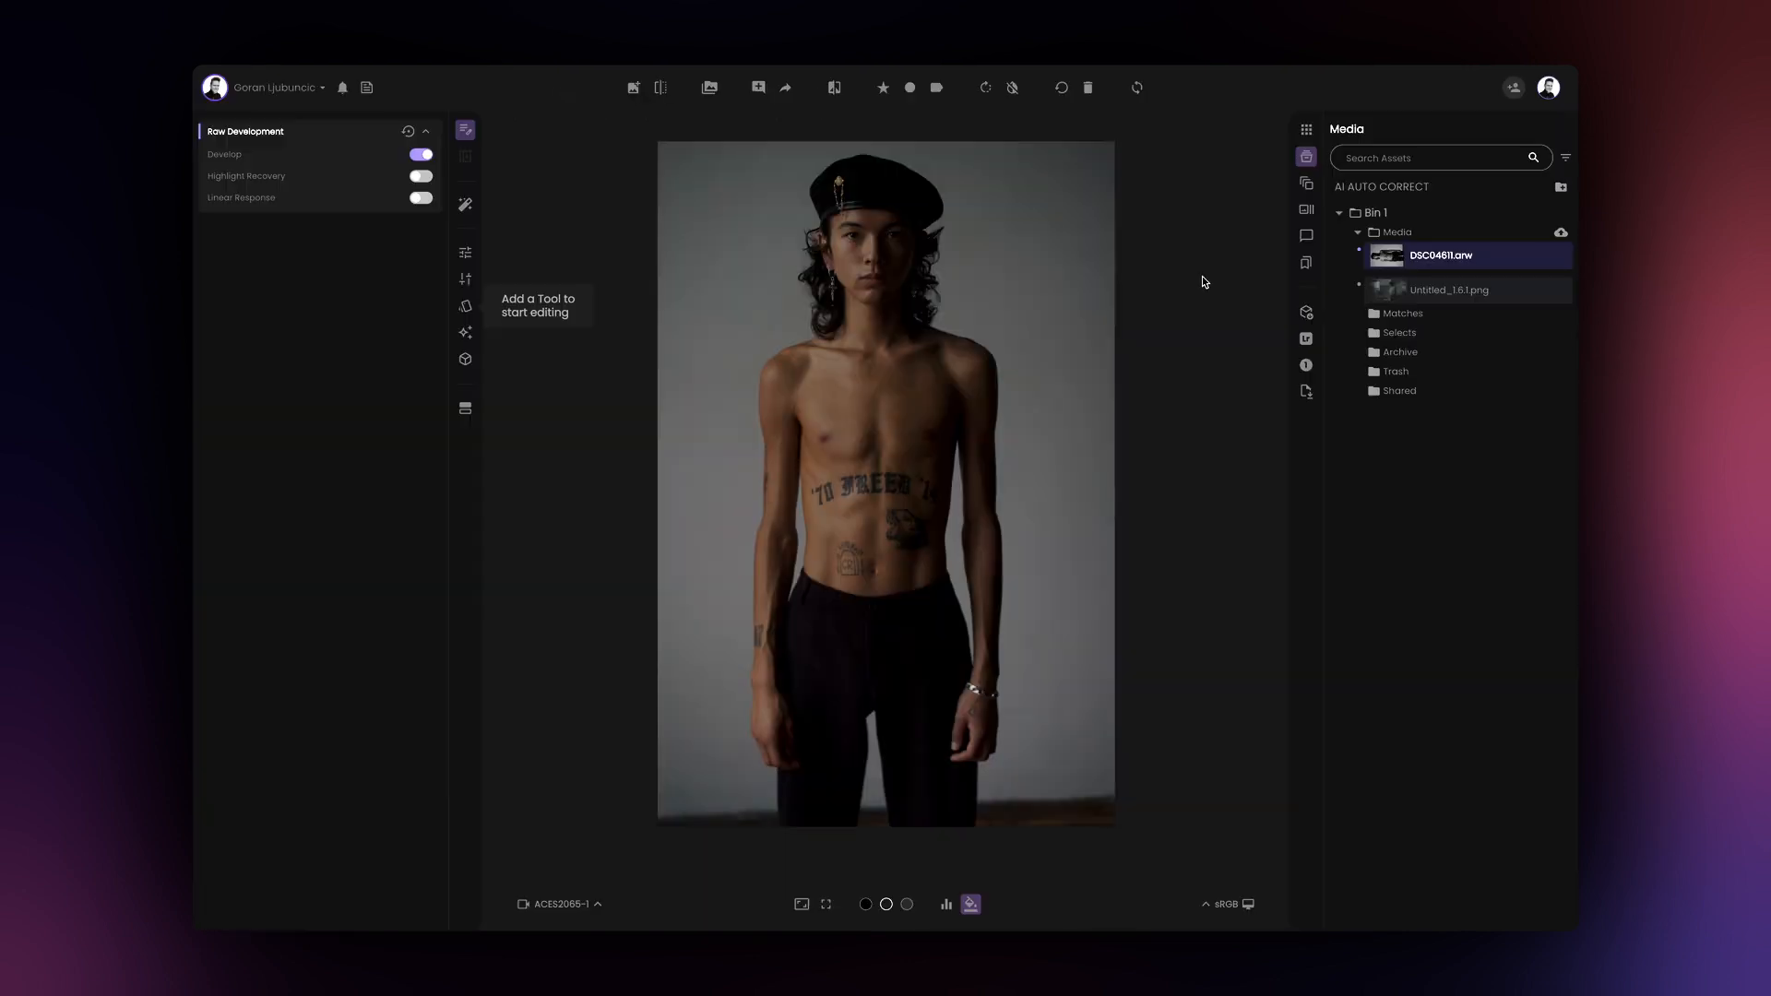
{"action": "left_click", "coordinate": [555, 904]}
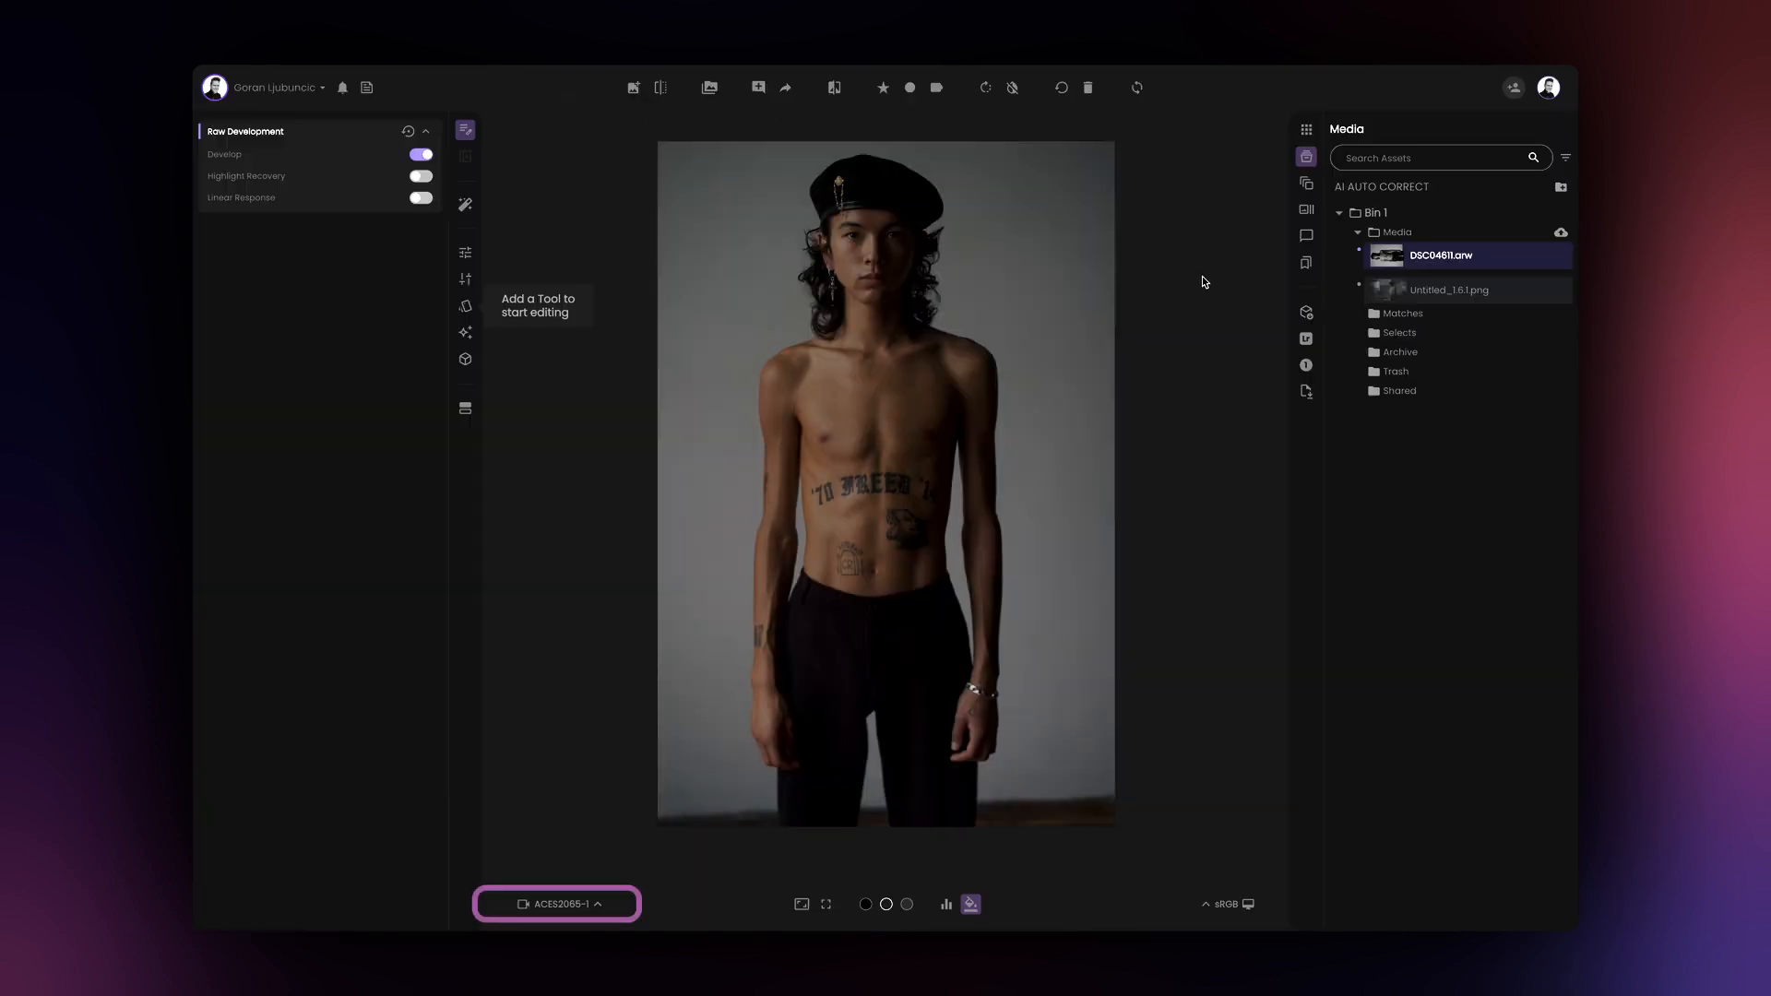
{"action": "left_click", "coordinate": [1448, 290]}
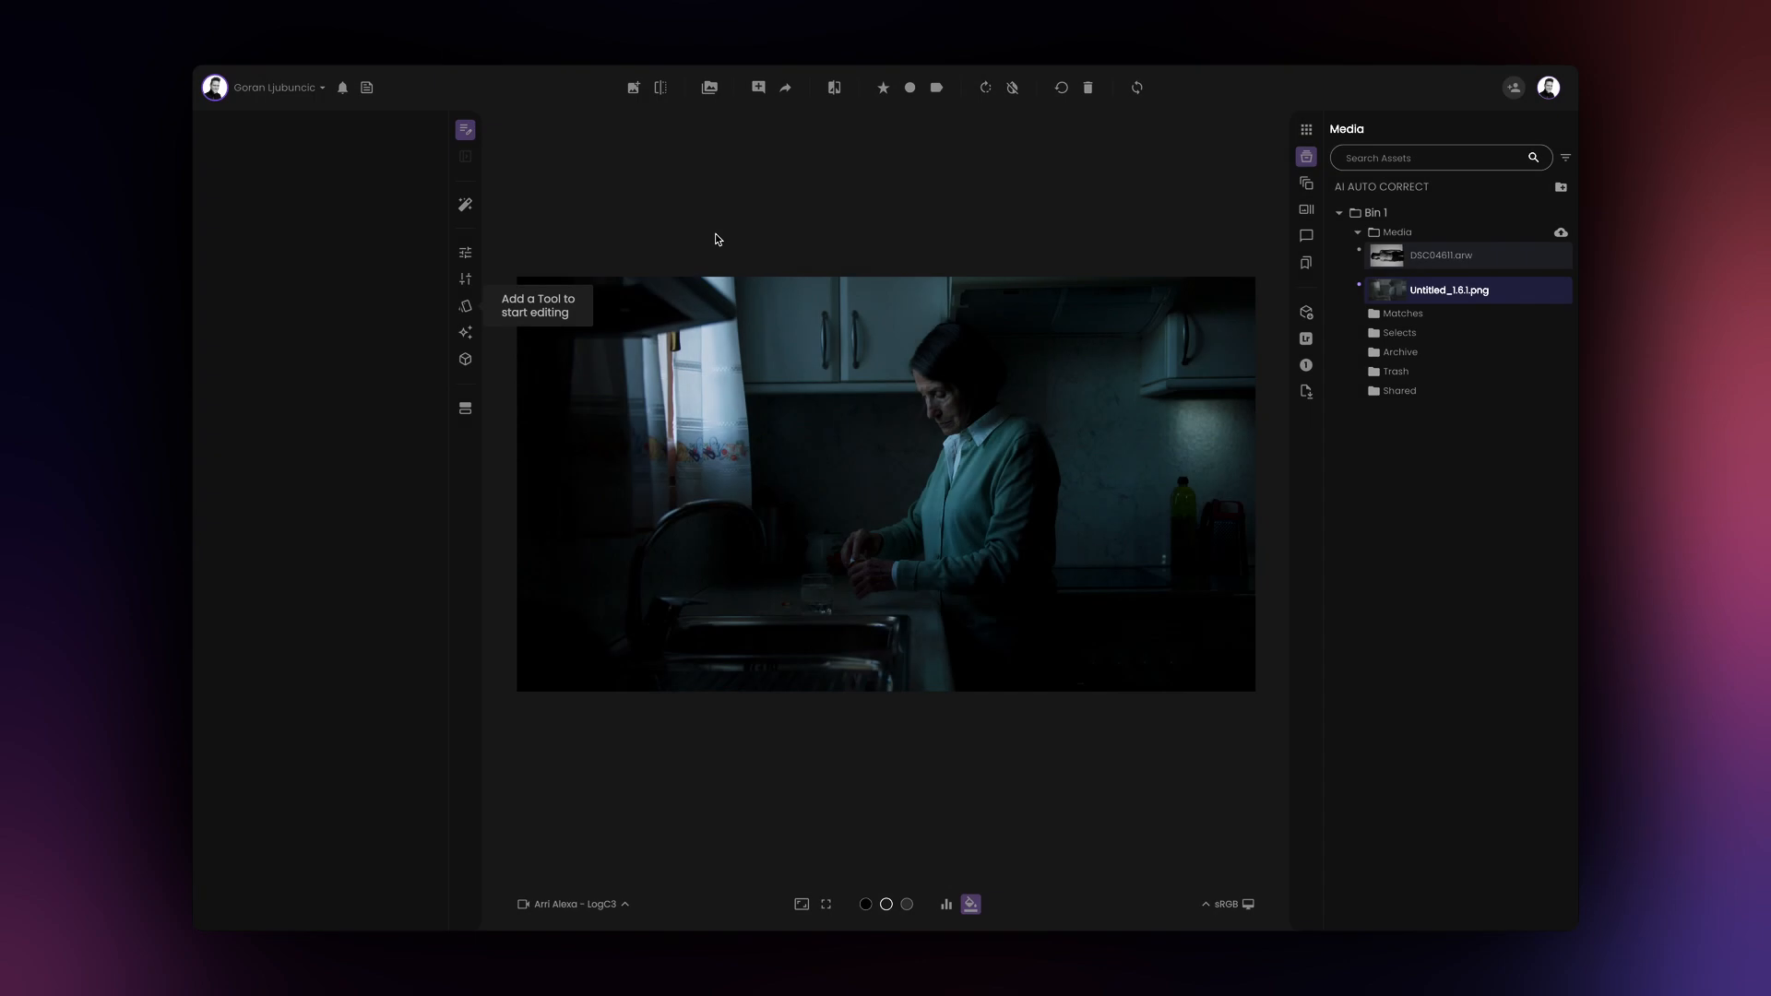
Step: Add the AI Auto Correct tool from the AI Controls list to the grade
{"action": "left_click", "coordinate": [465, 250]}
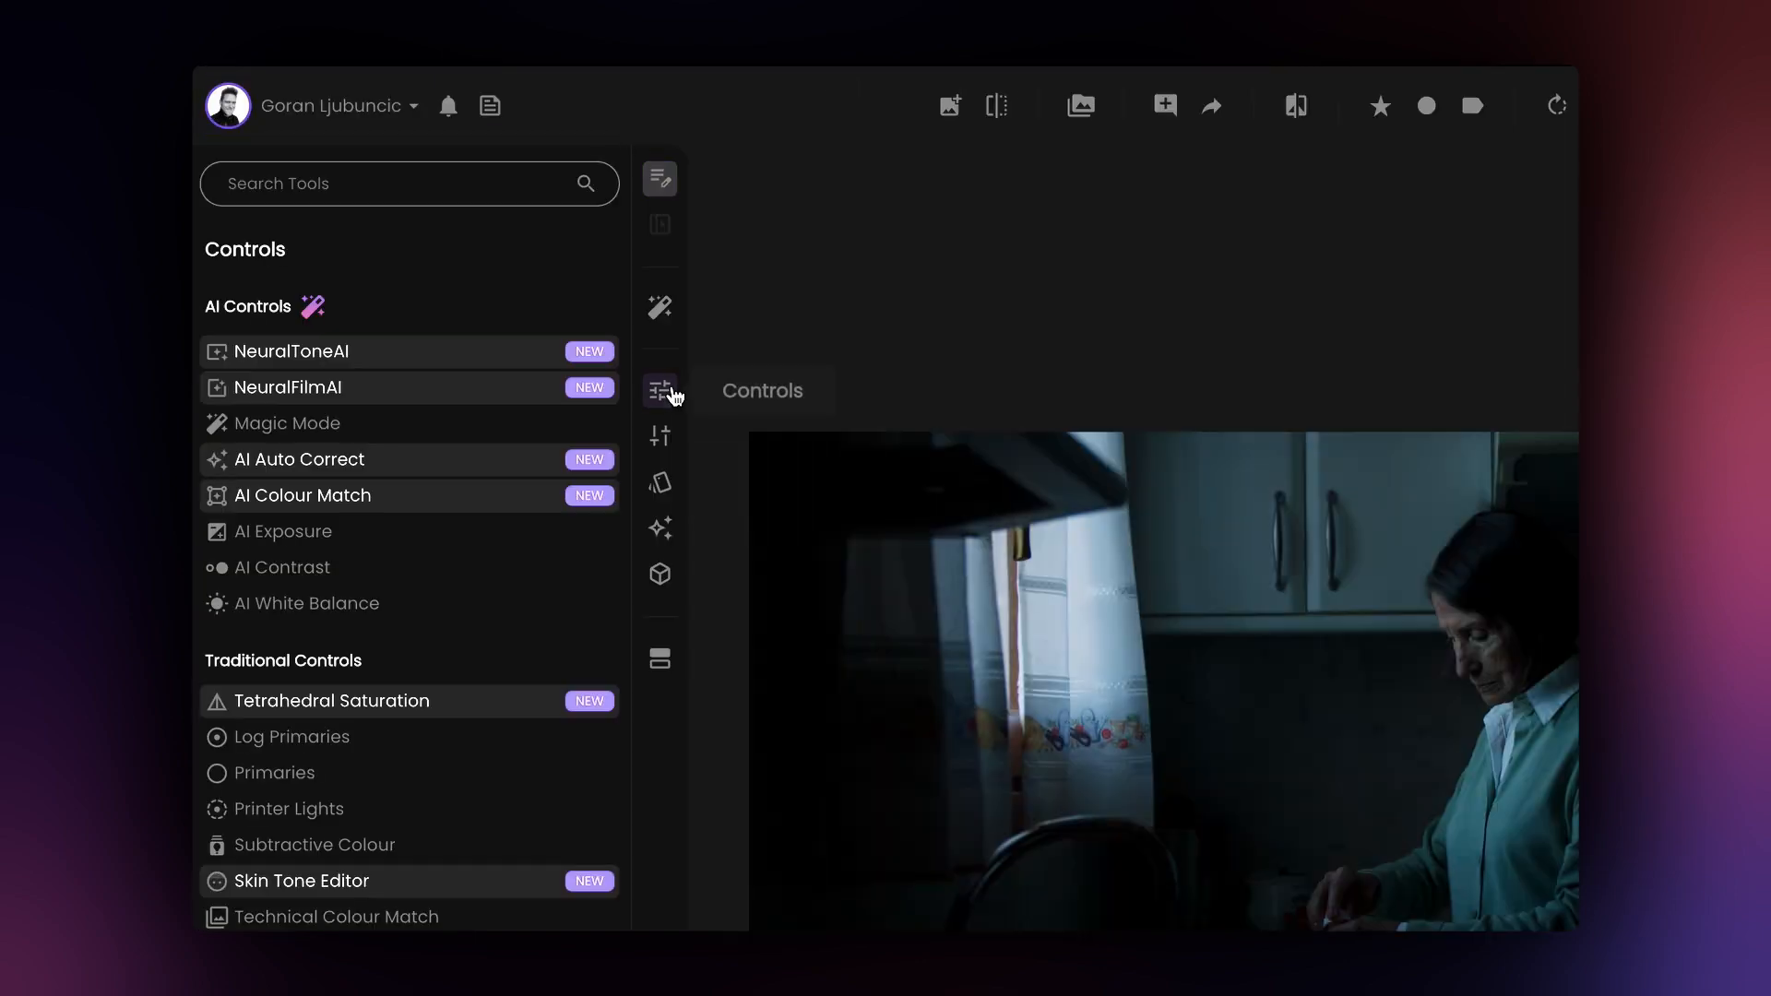
{"action": "left_click", "coordinate": [299, 459]}
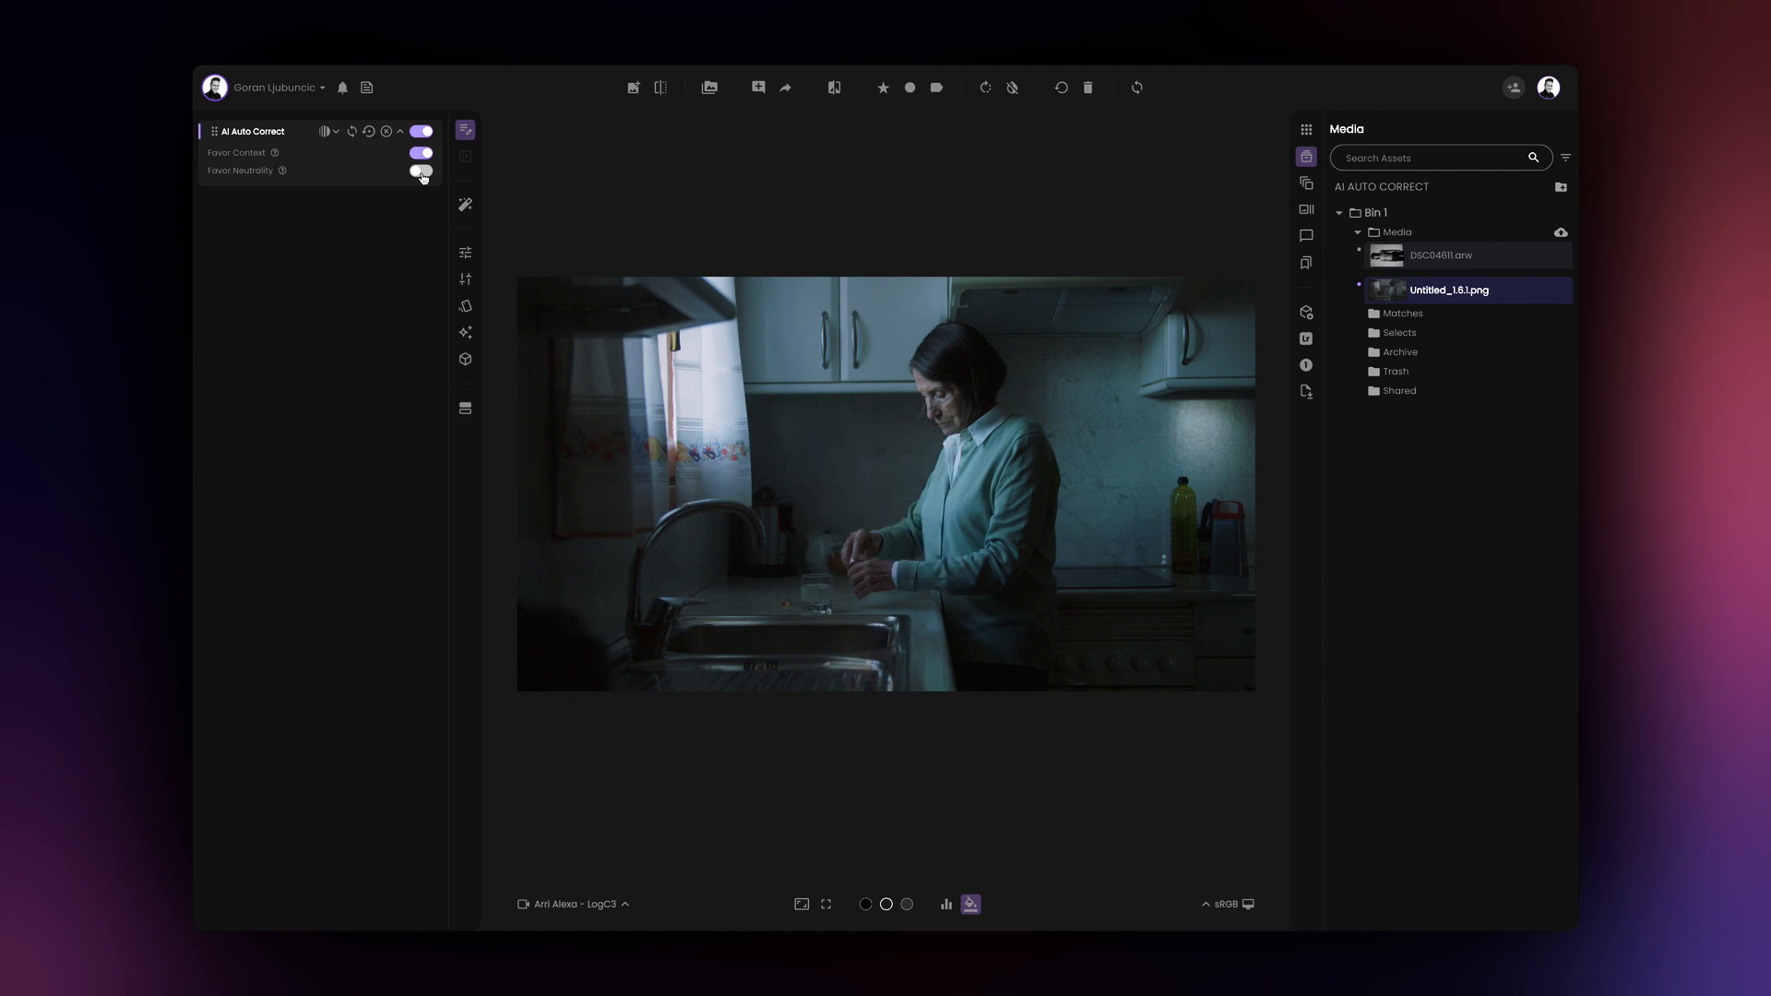
Step: Toggle between Favor Context and Favor Neutrality, leaving Favor Neutrality on to remove the blue cast
{"action": "left_click", "coordinate": [420, 169]}
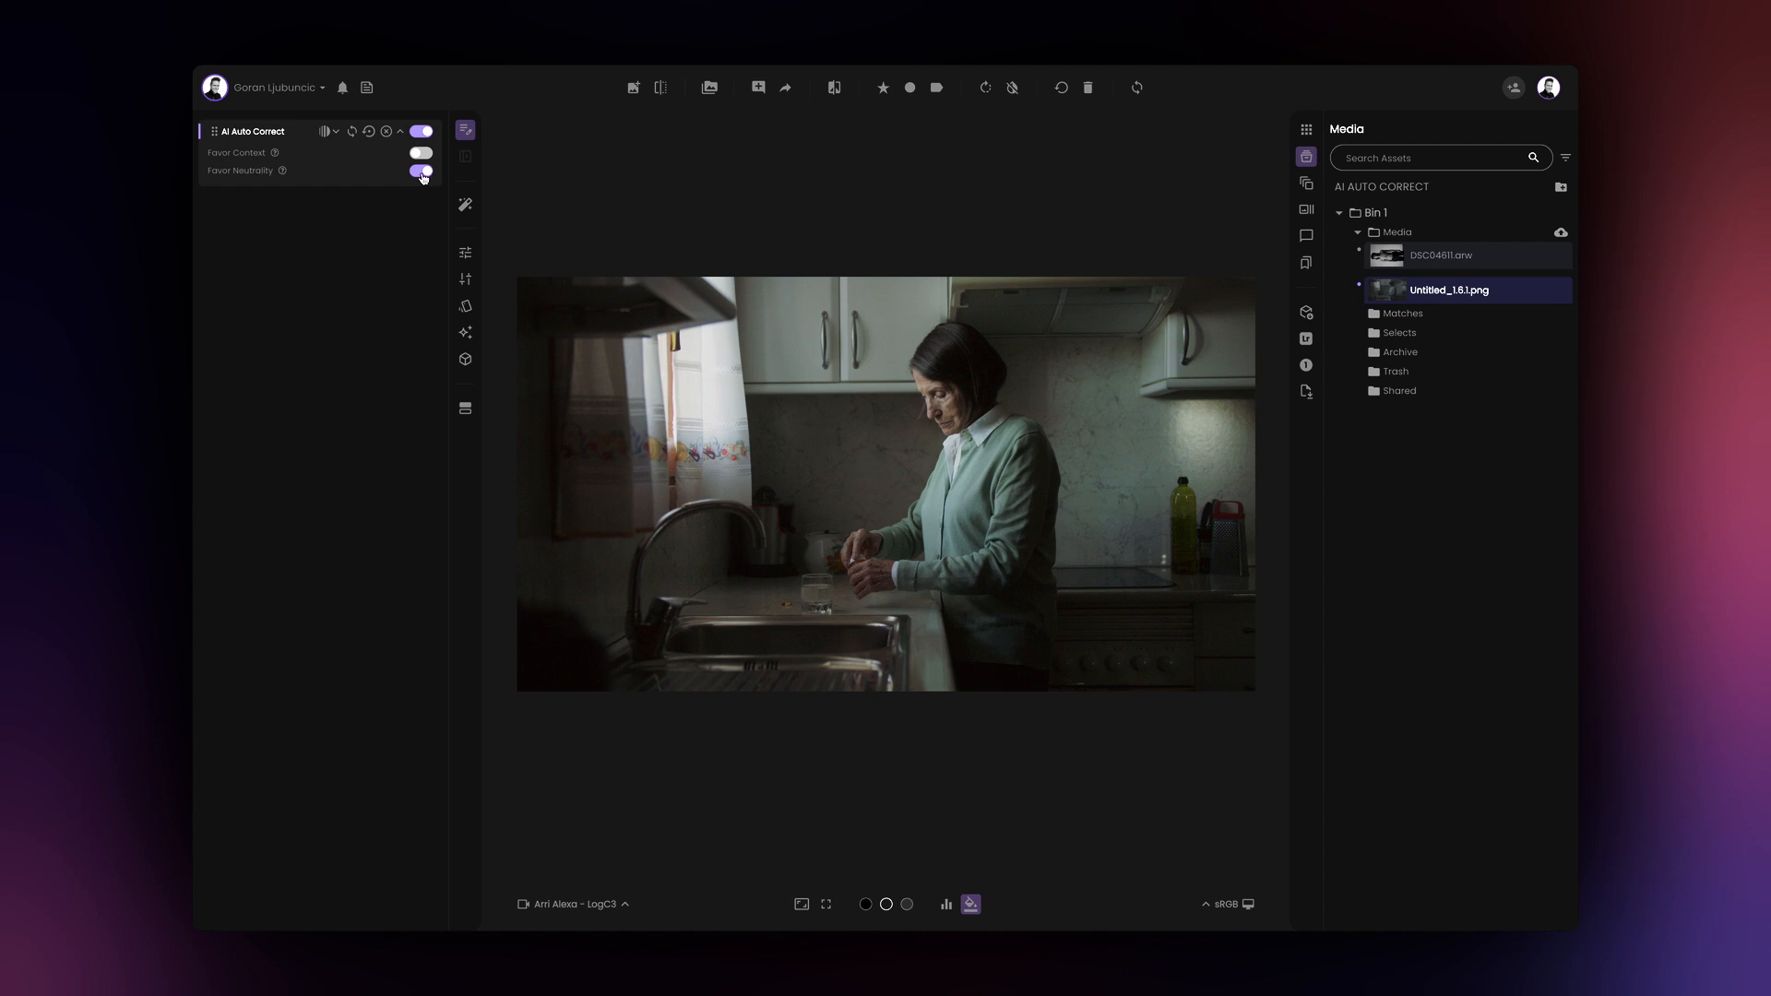
{"action": "left_click", "coordinate": [421, 169]}
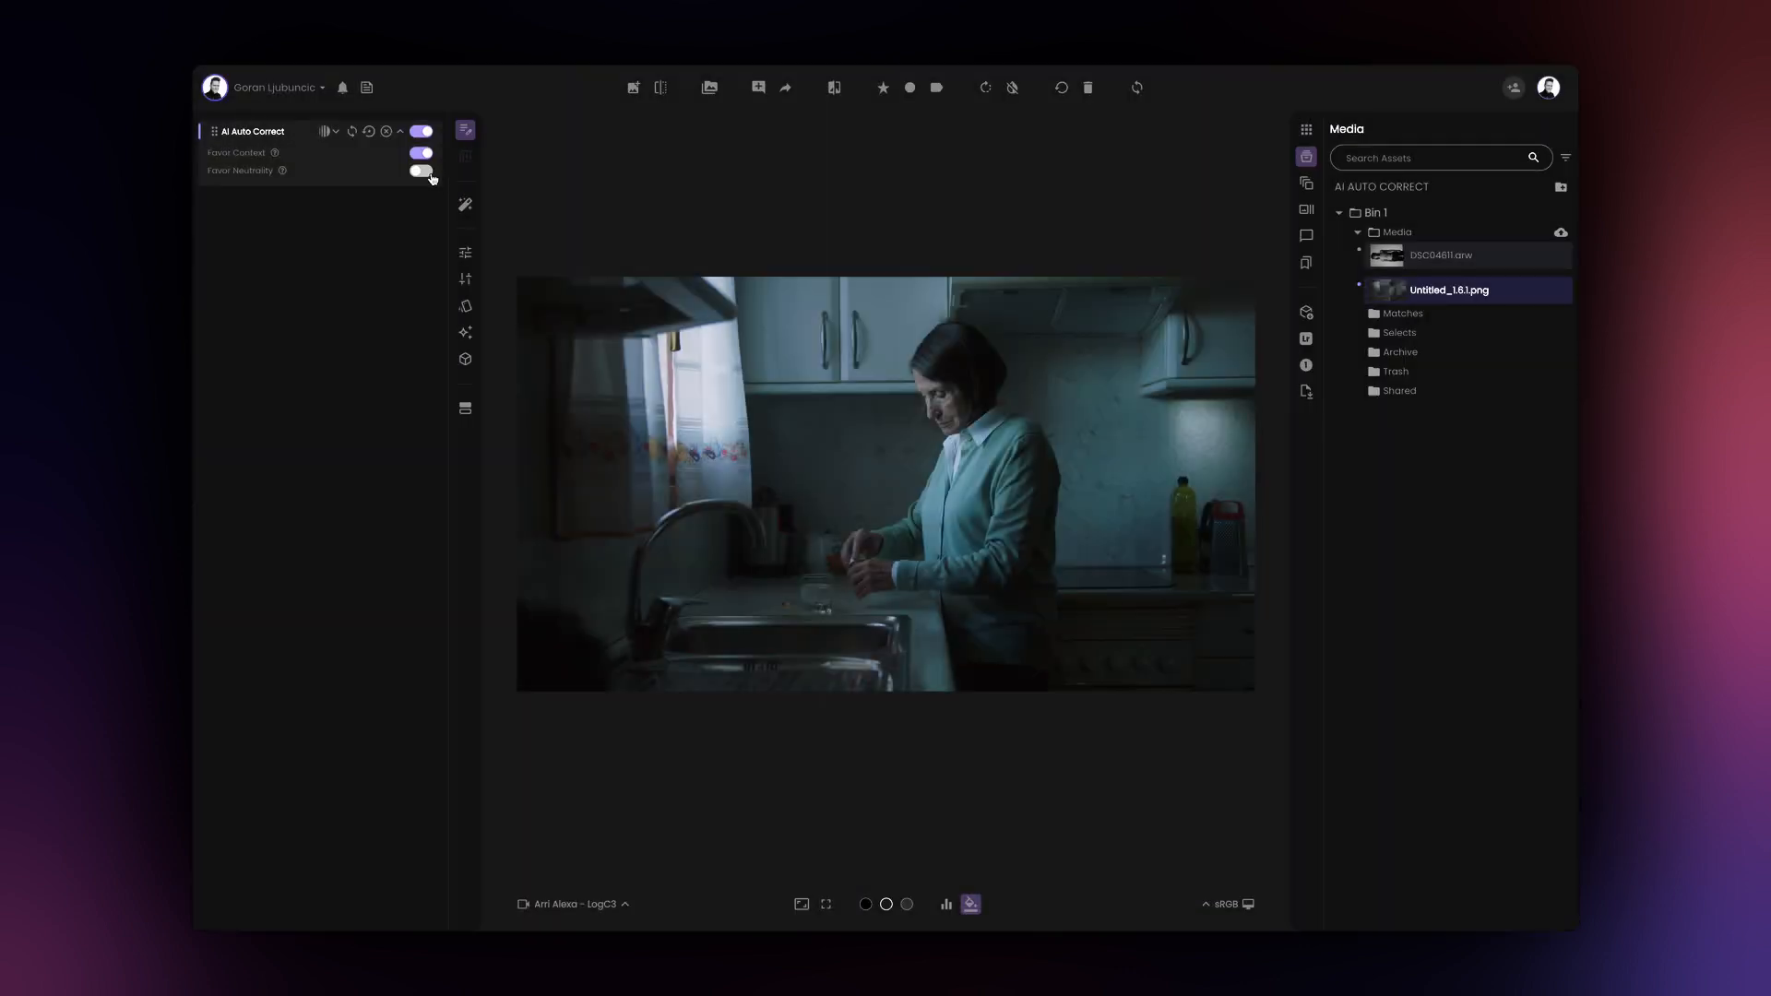
{"action": "left_click", "coordinate": [421, 170]}
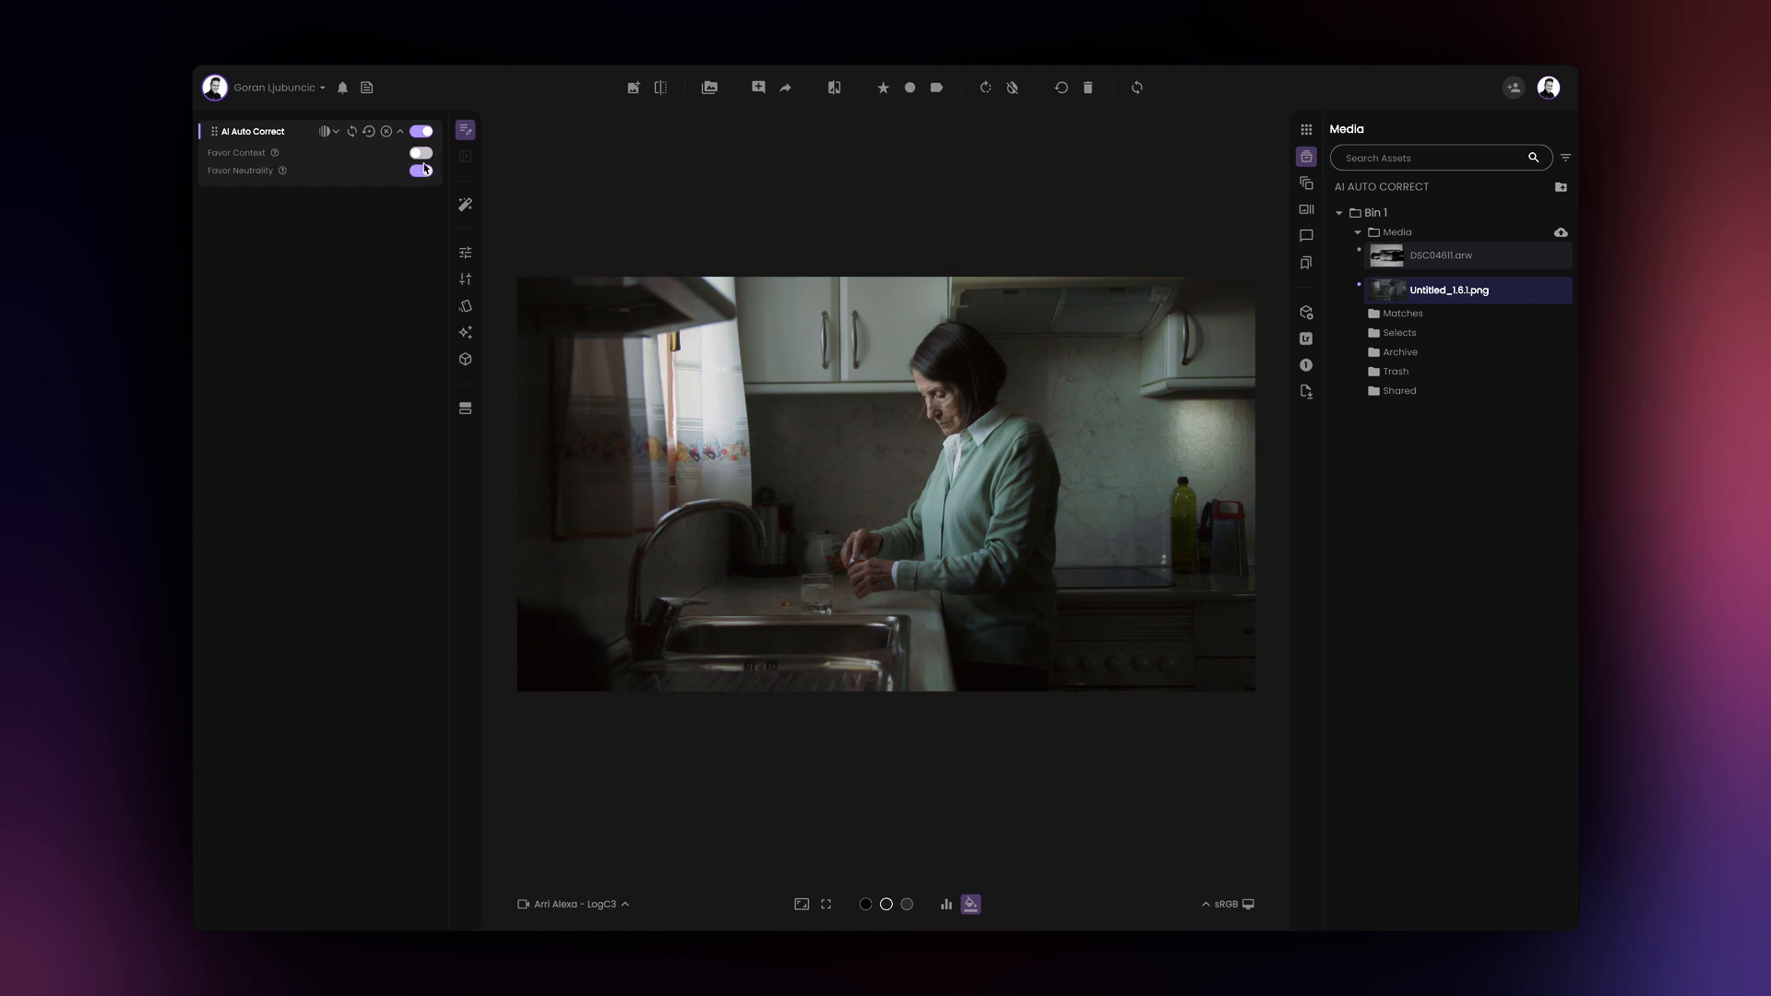
{"action": "left_click", "coordinate": [421, 151]}
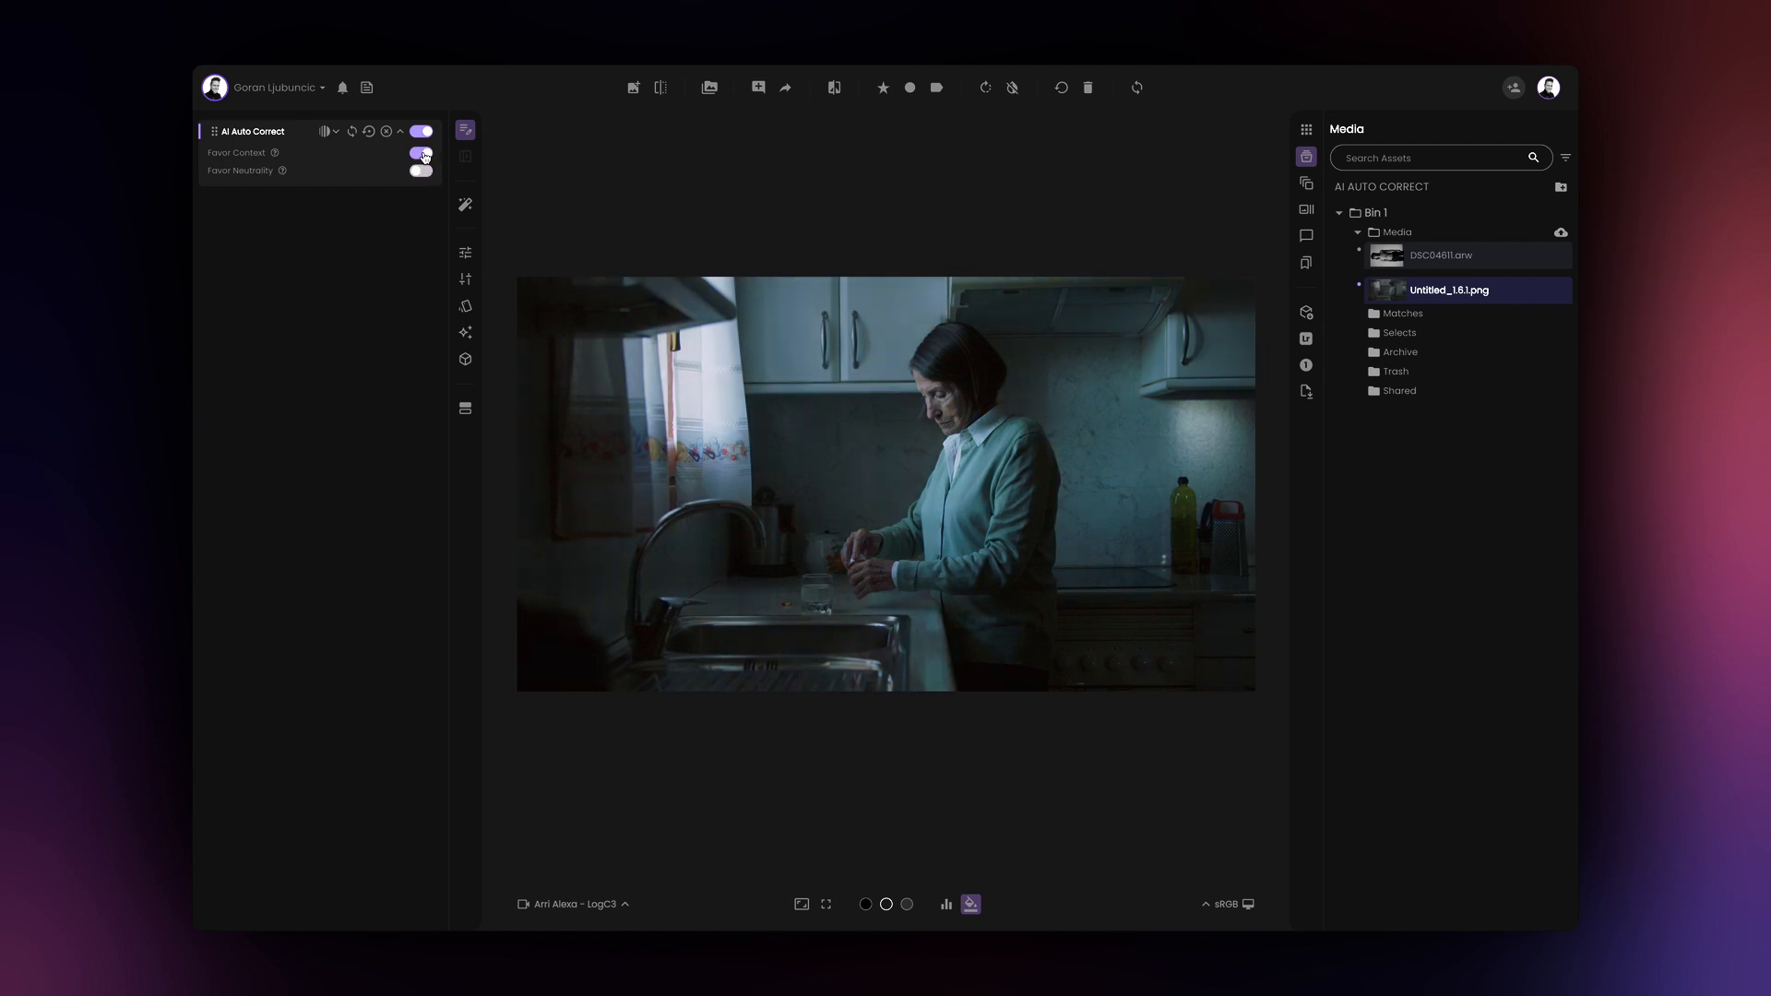
{"action": "left_click", "coordinate": [420, 153]}
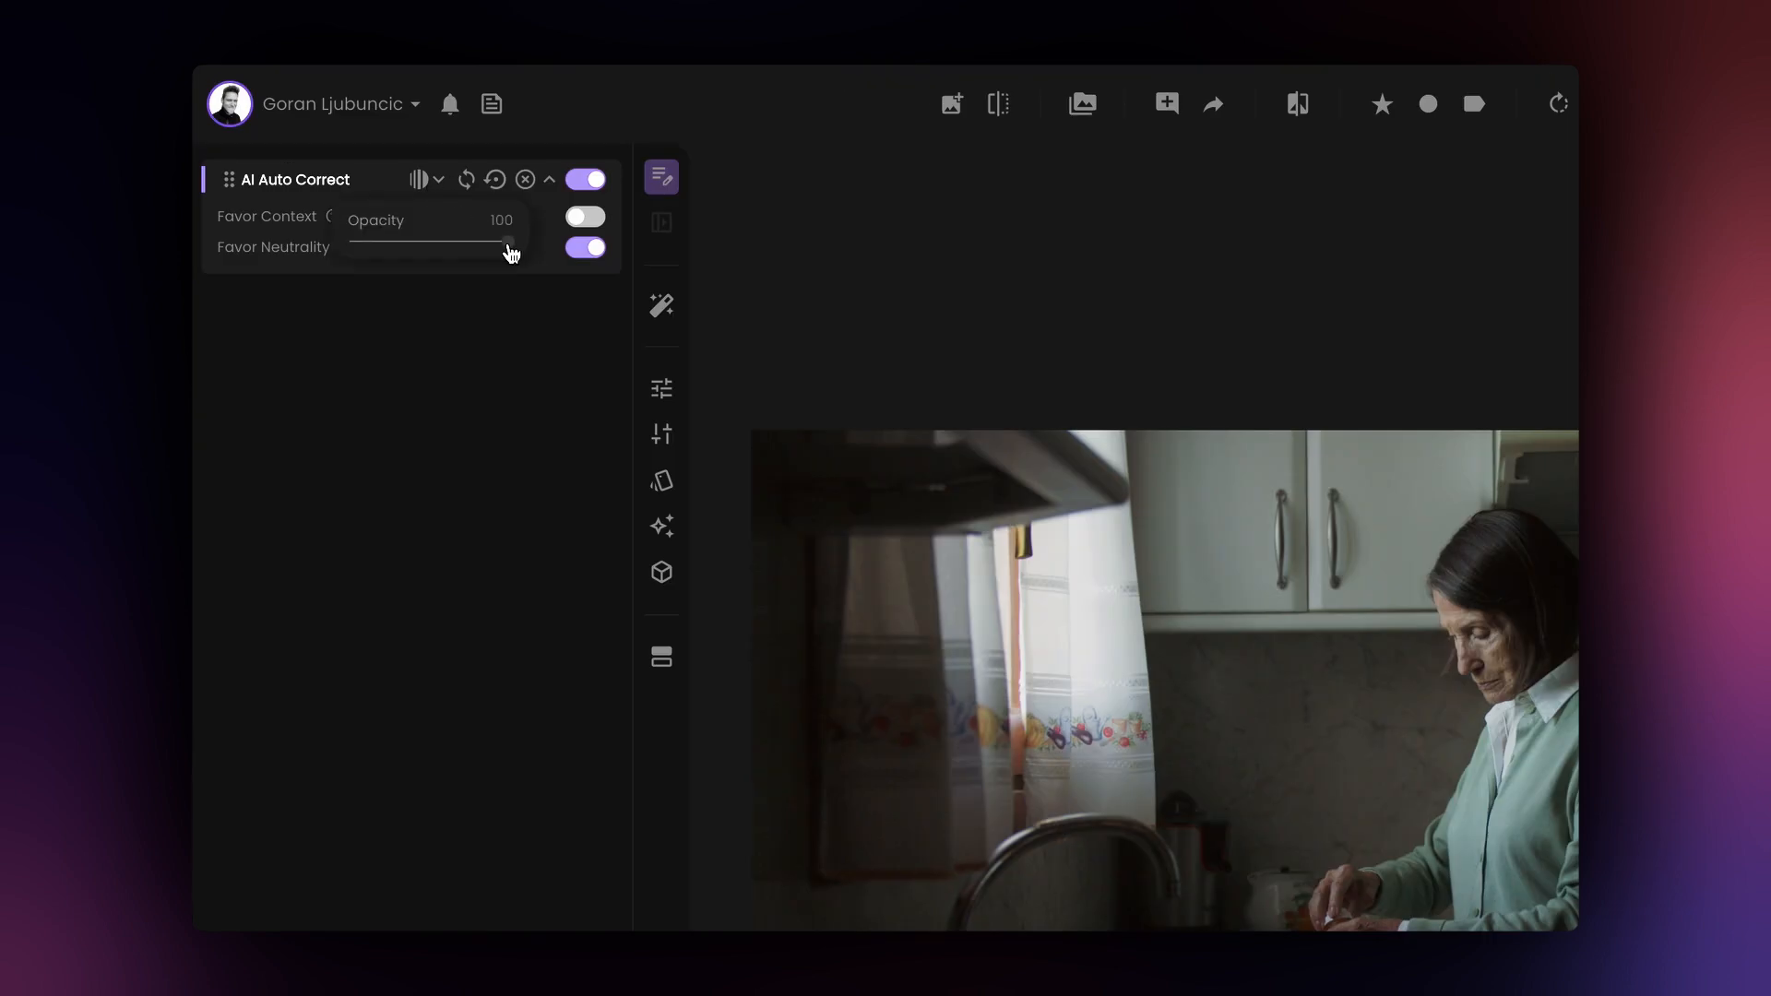
{"action": "left_click_drag", "start_coordinate": [506, 245], "coordinate": [450, 246]}
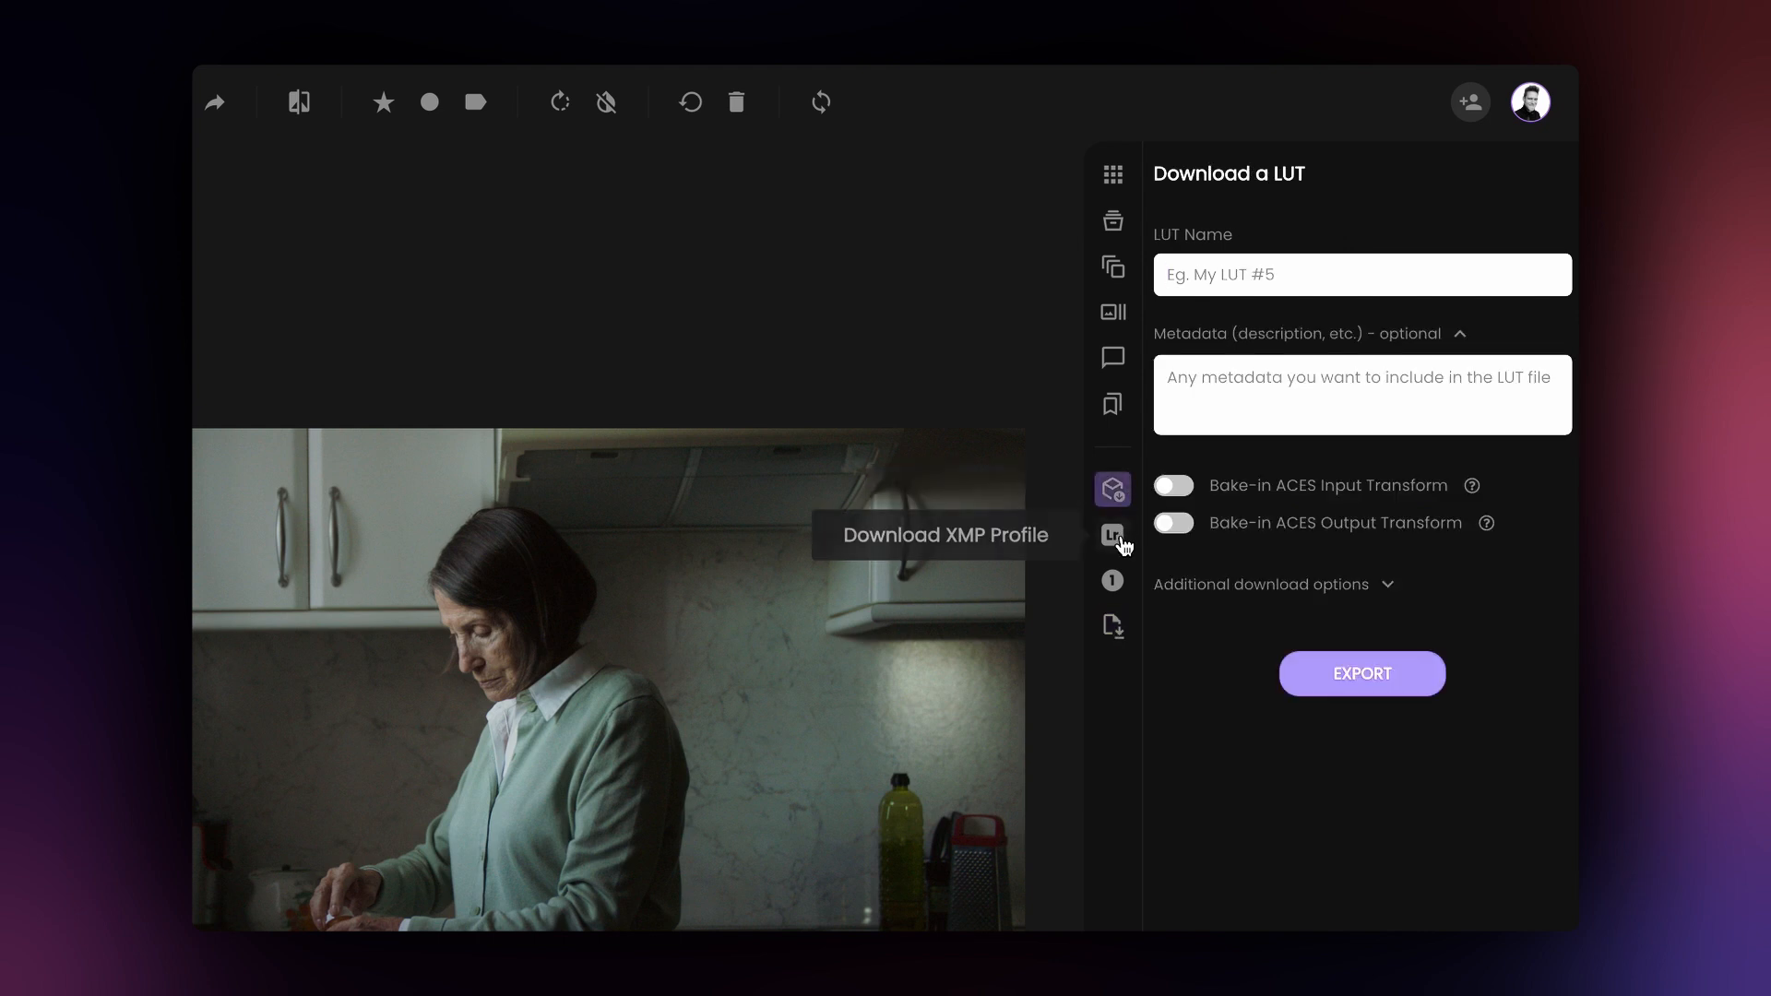
Step: Switch the export panel from LUT download to Capture One Style download
{"action": "left_click", "coordinate": [1112, 579]}
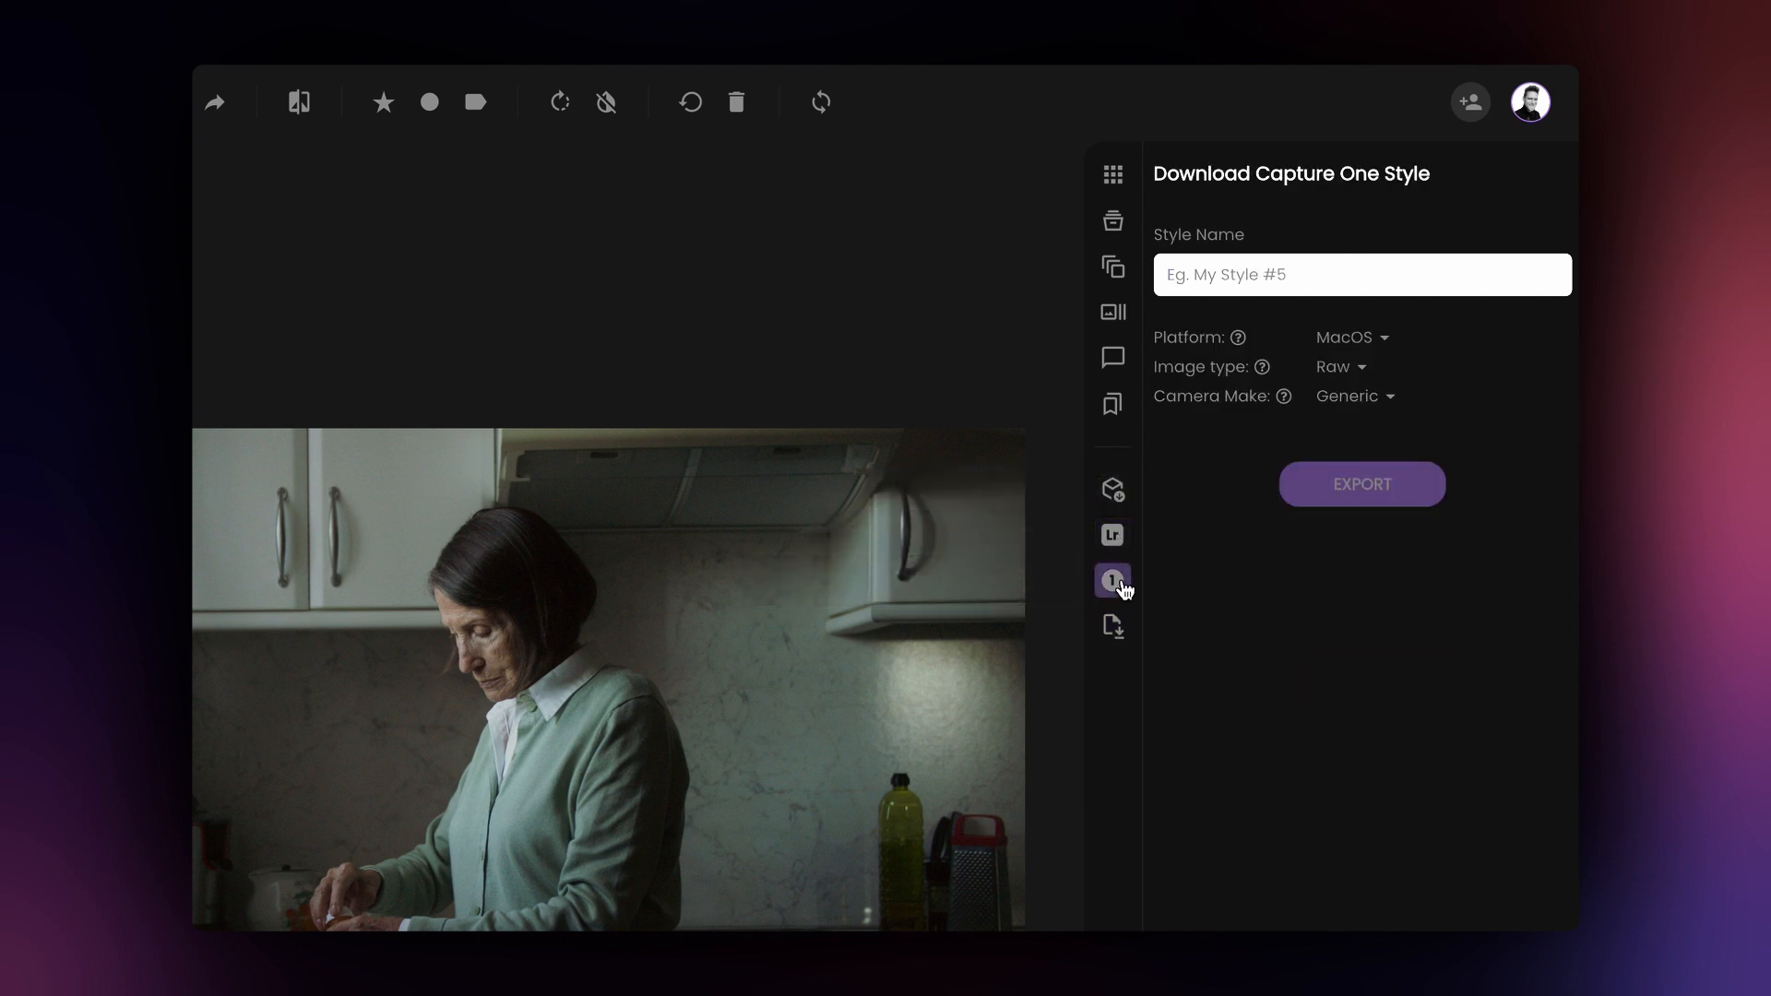